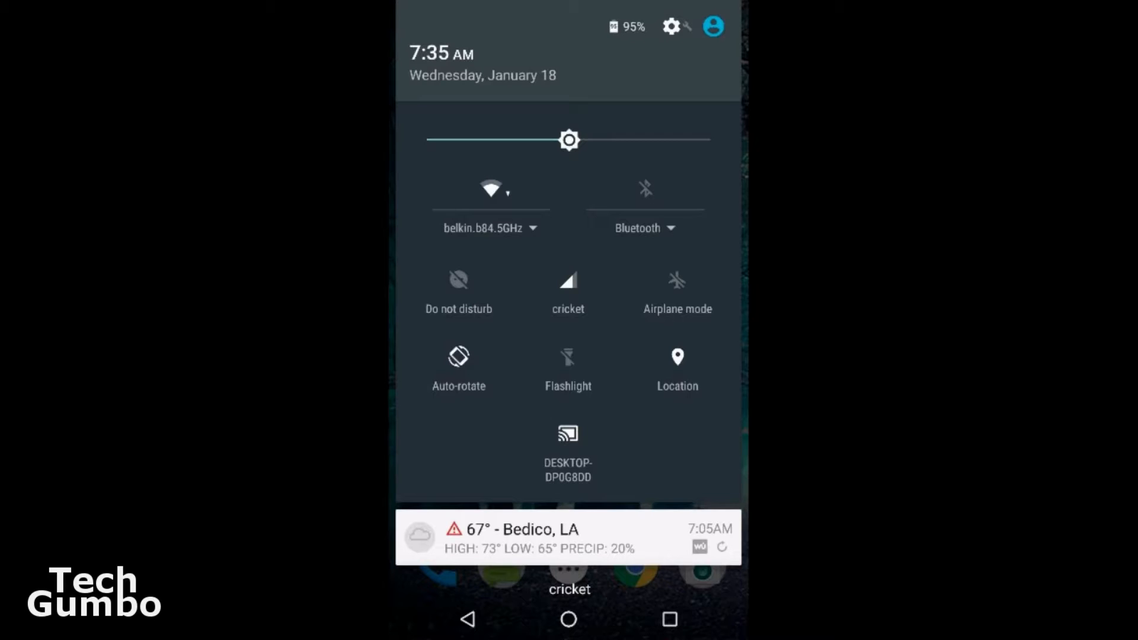
- Reach the Do not disturb page via Settings > Sound & notification
{"action": "left_click", "coordinate": [669, 26]}
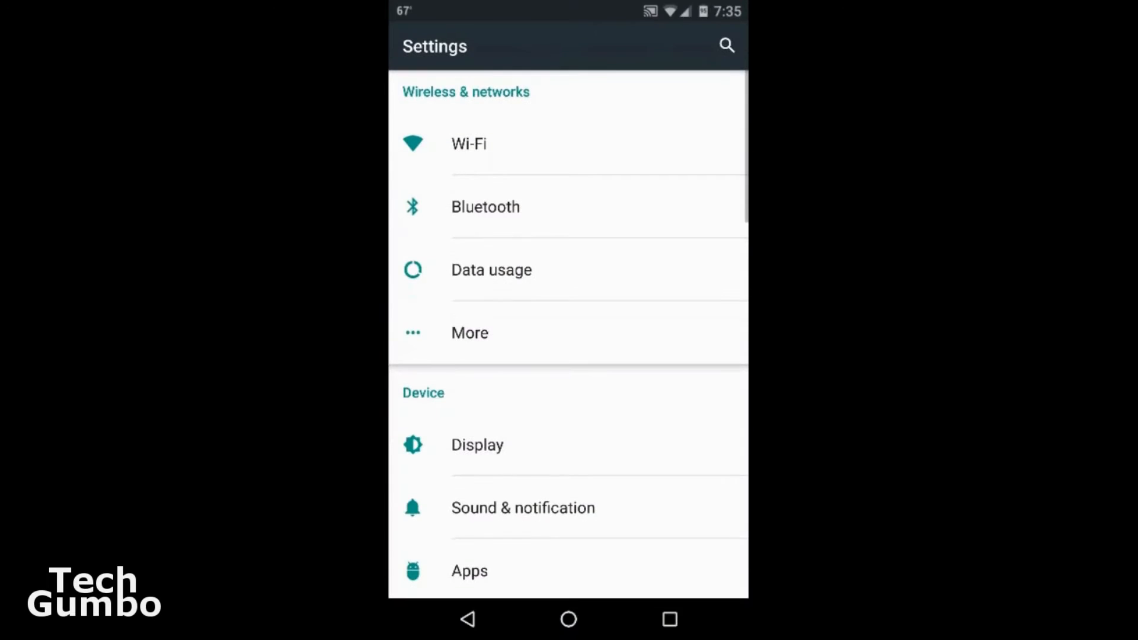
{"action": "scroll", "scroll_direction": "down", "scroll_amount": 3}
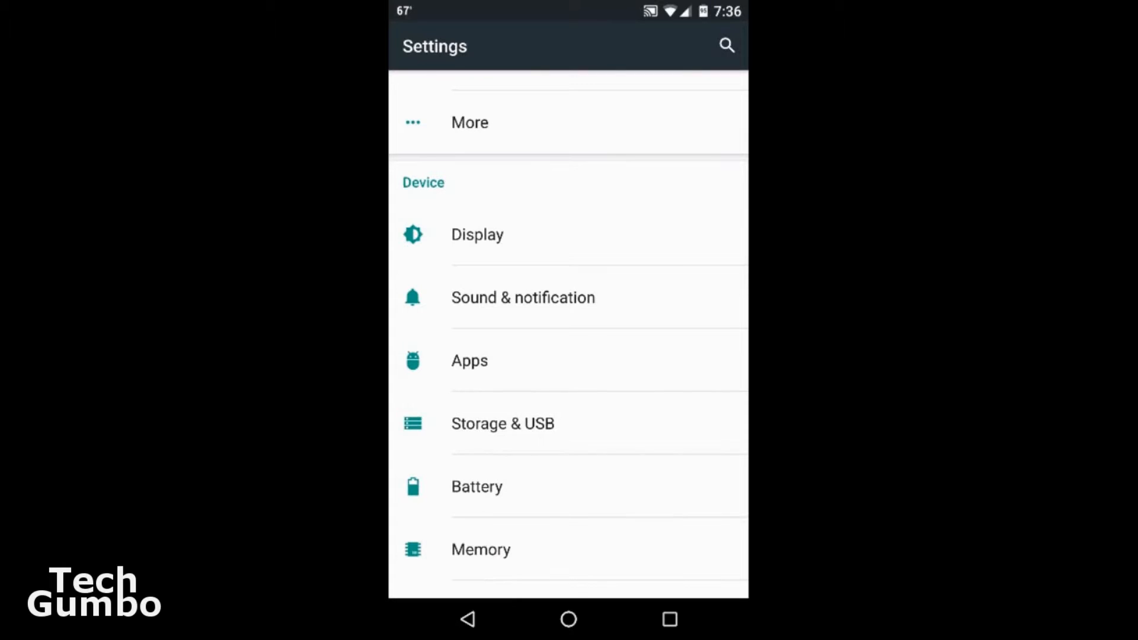
{"action": "left_click", "coordinate": [523, 297]}
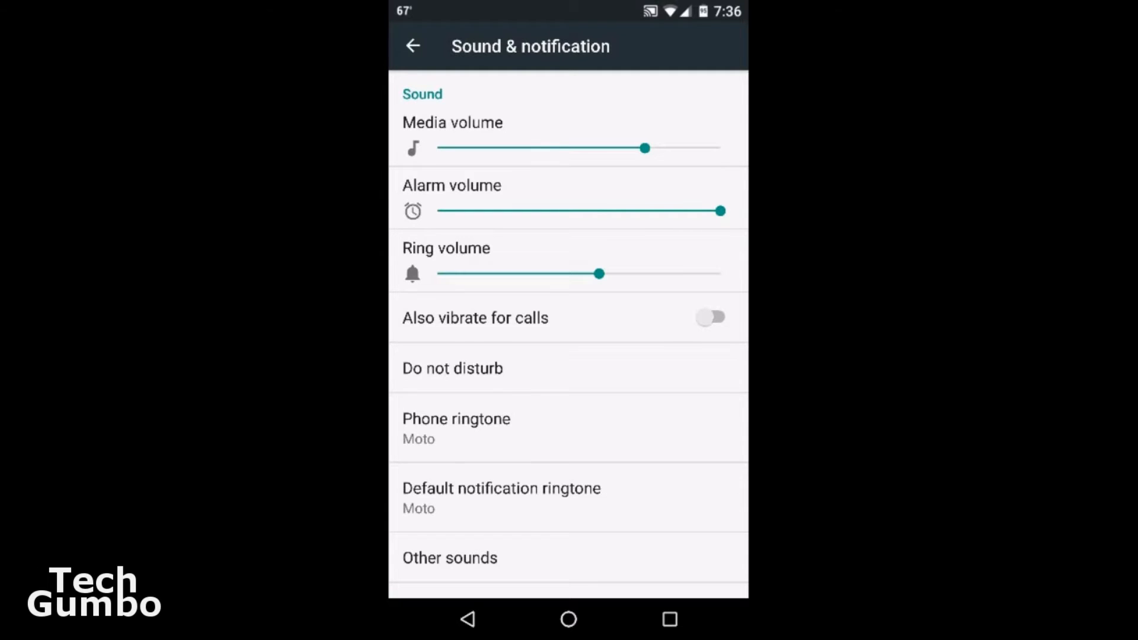
{"action": "left_click", "coordinate": [452, 368]}
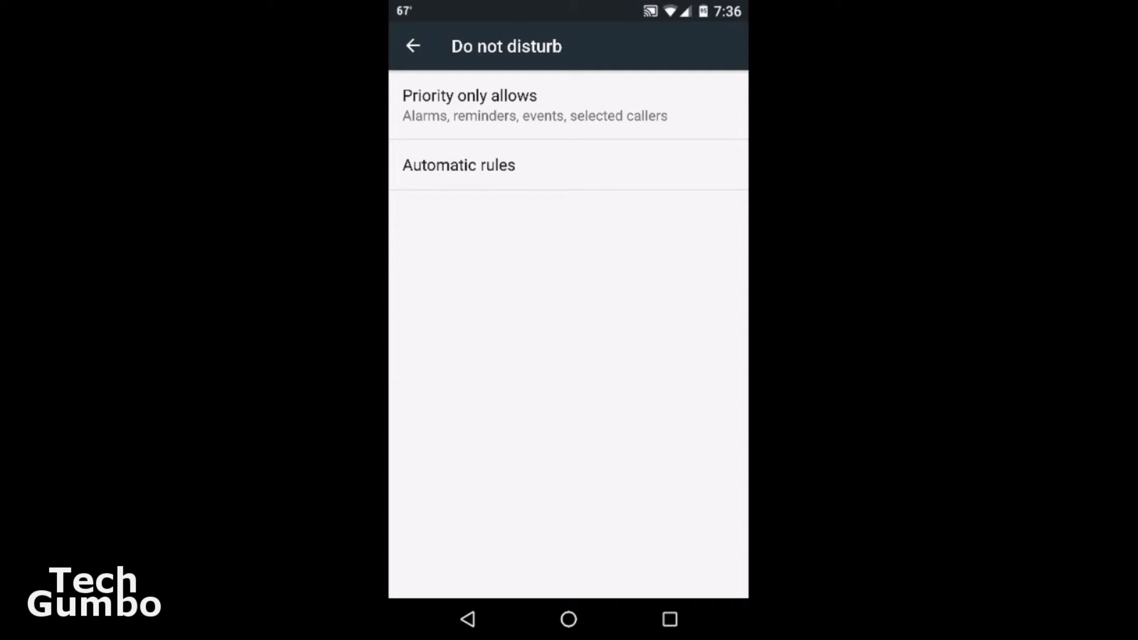
{"action": "left_click", "coordinate": [469, 106]}
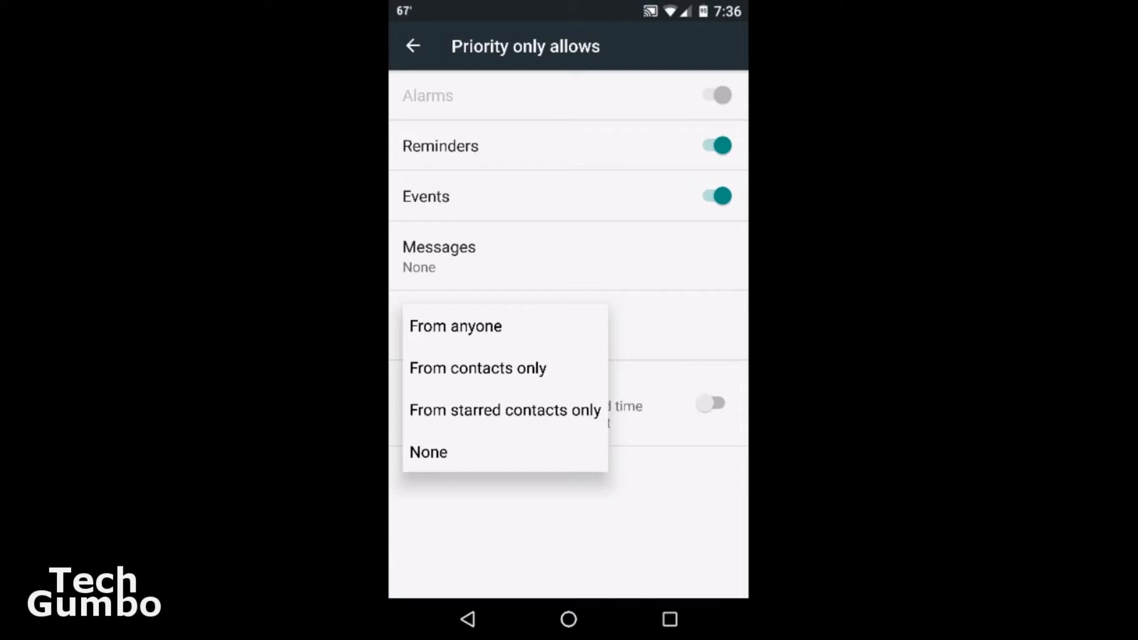
{"action": "left_click", "coordinate": [477, 367]}
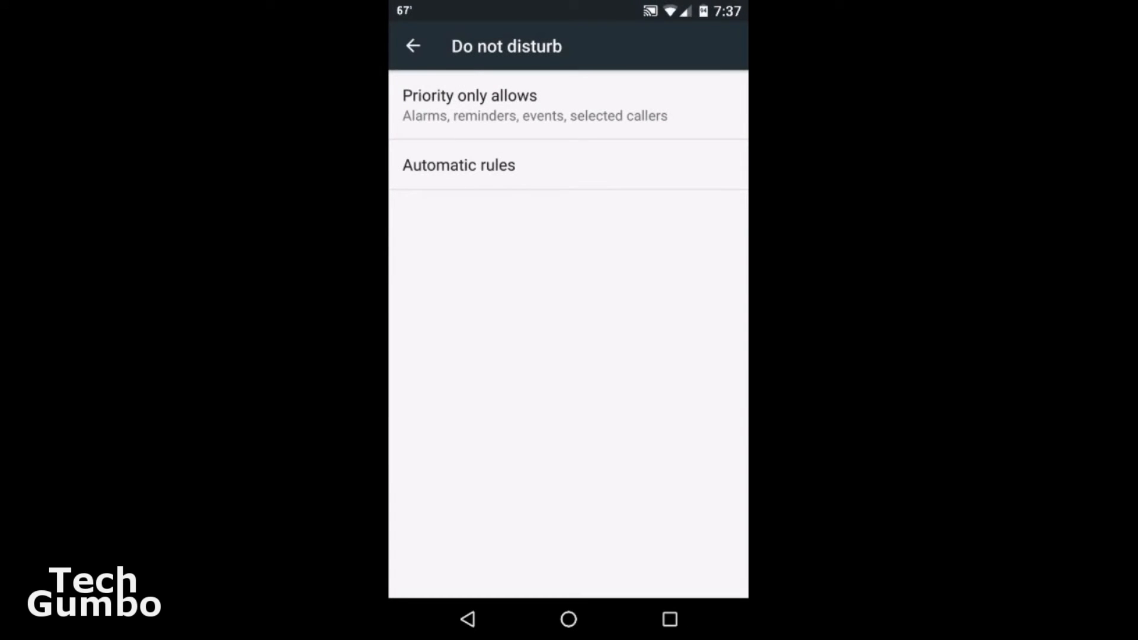
- Inspect the Weeknight rule, toggle it on and back off, and return to the automatic rules list
{"action": "left_click", "coordinate": [457, 165]}
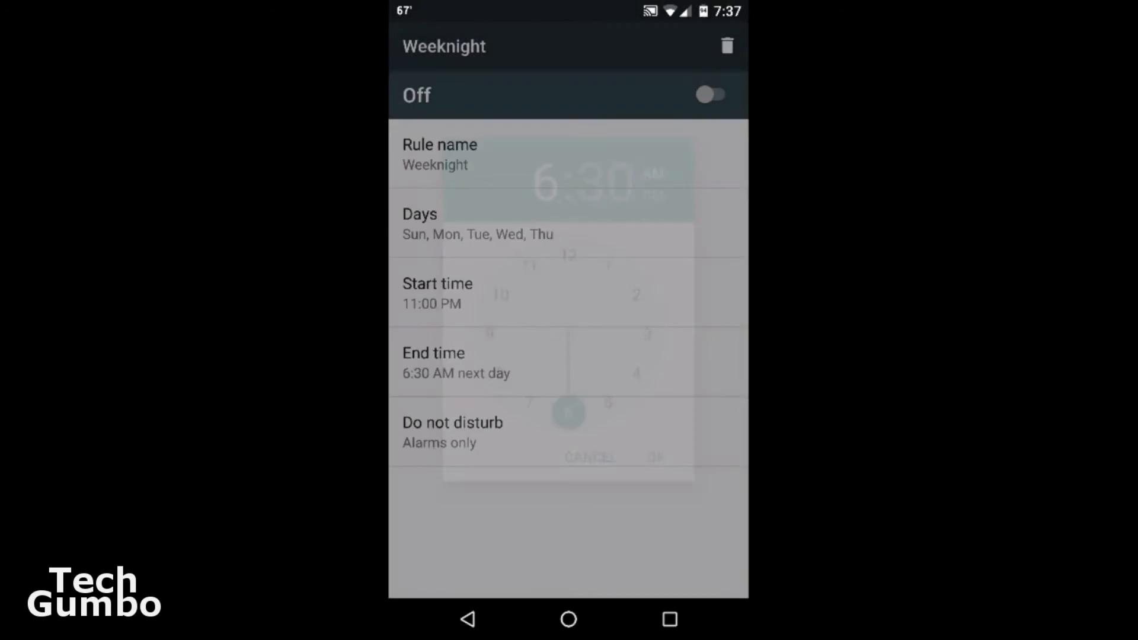
{"action": "left_click", "coordinate": [589, 458]}
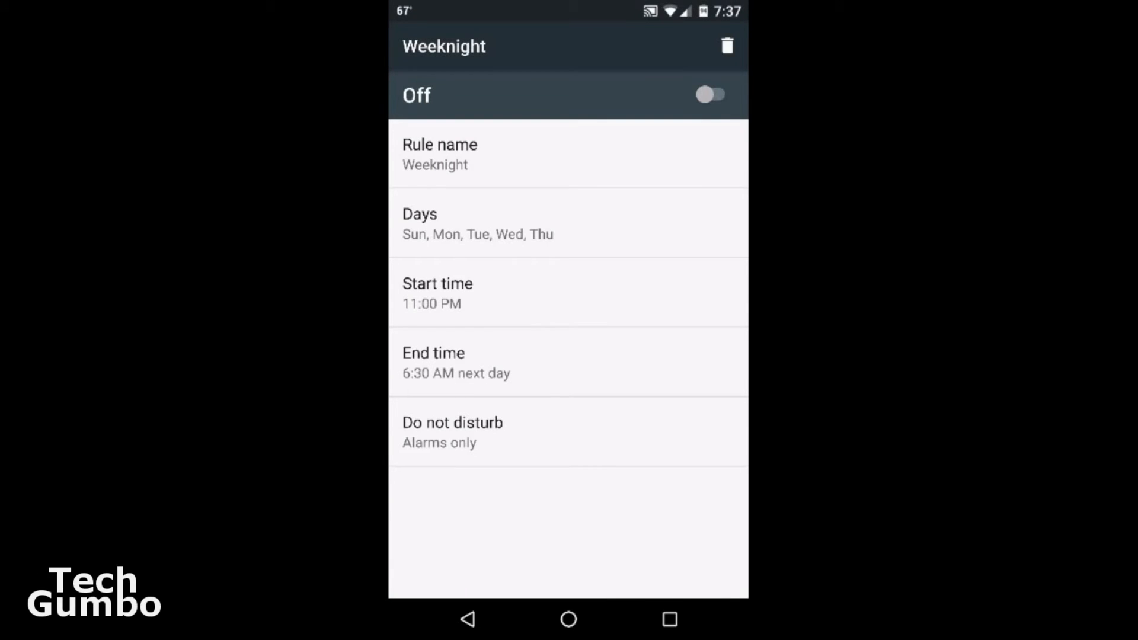
{"action": "left_click", "coordinate": [711, 95]}
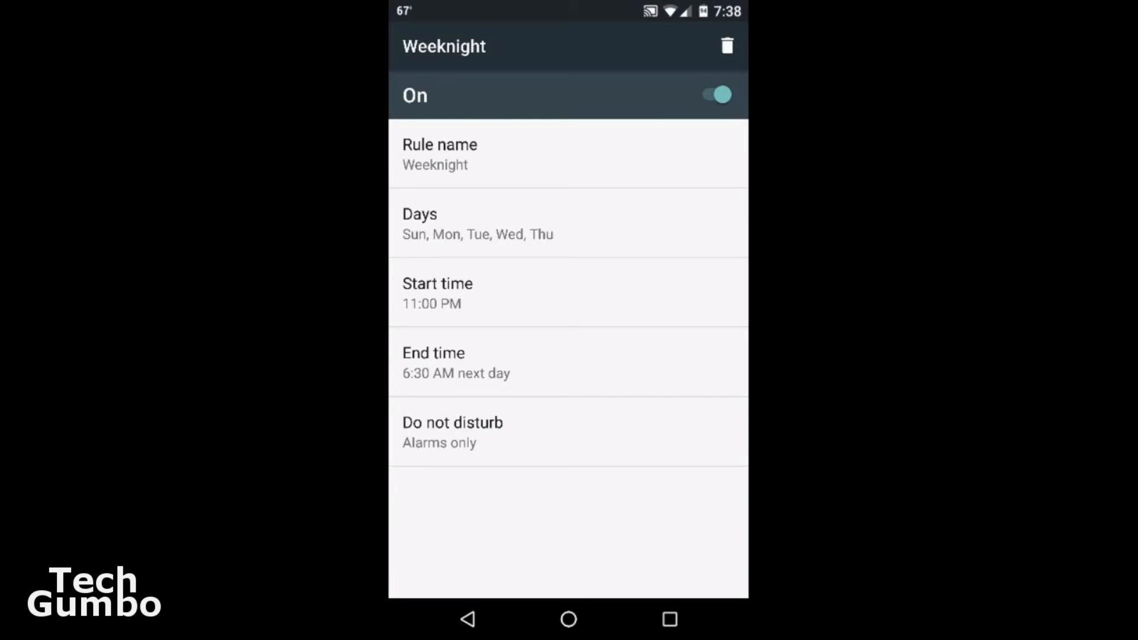
{"action": "left_click", "coordinate": [715, 95]}
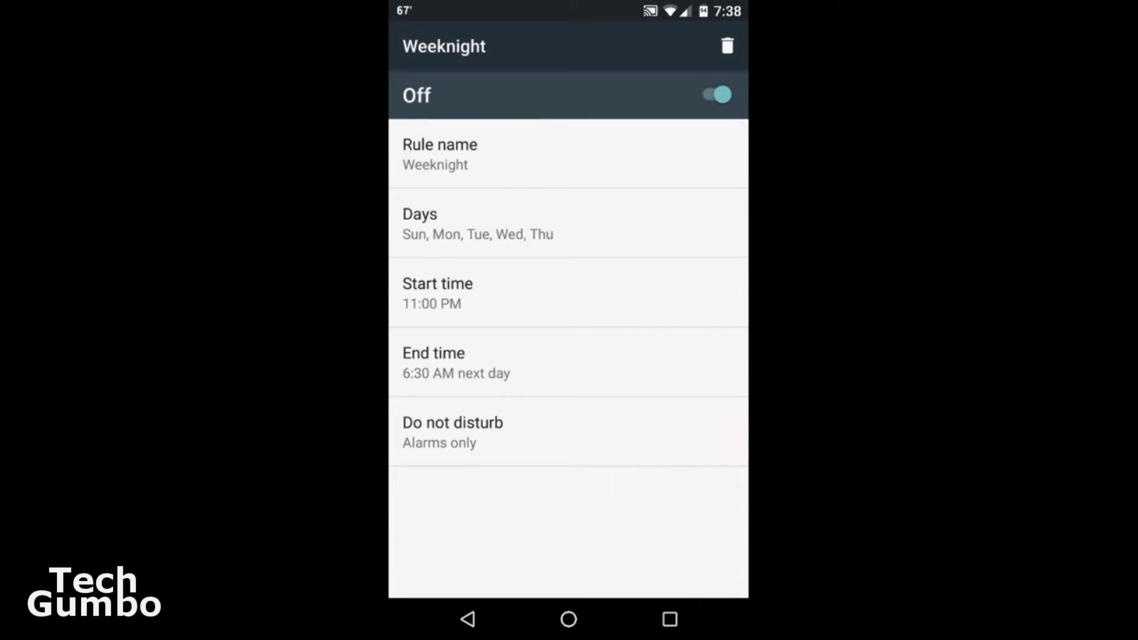
{"action": "left_click", "coordinate": [412, 47]}
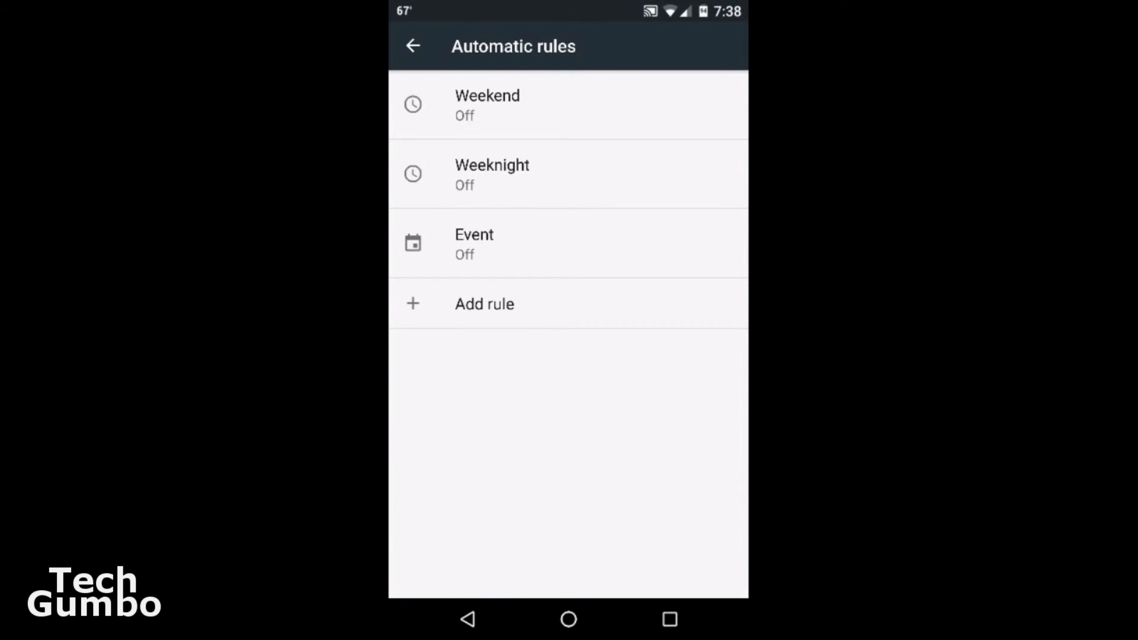
- Add a new time rule named 'Work' and enter its settings
{"action": "left_click", "coordinate": [484, 304]}
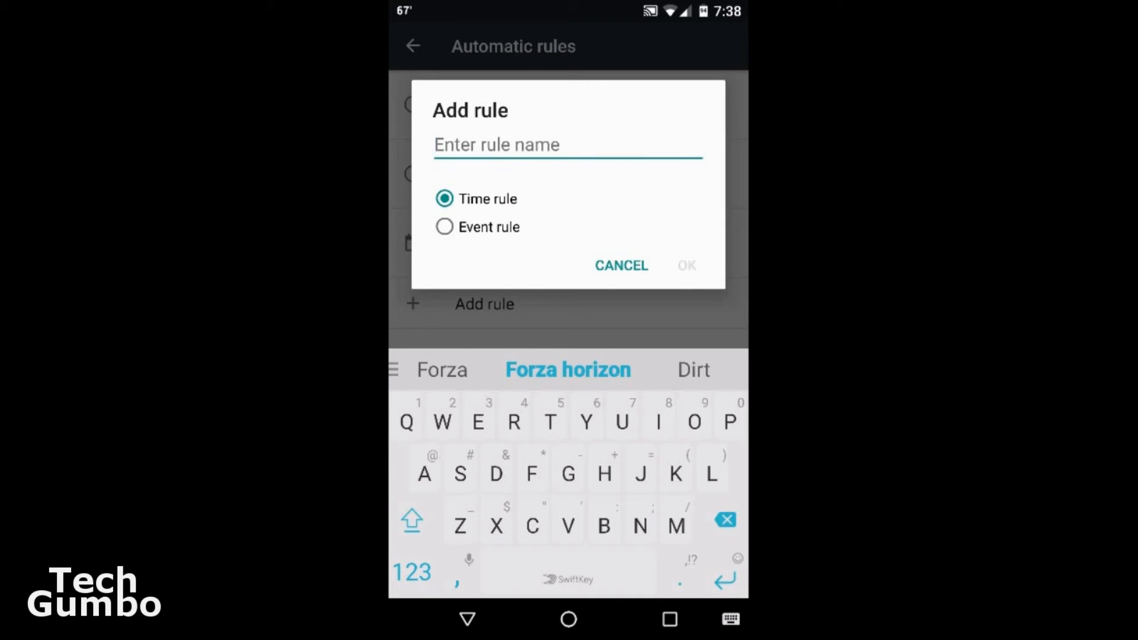
{"action": "type", "text": "Wo"}
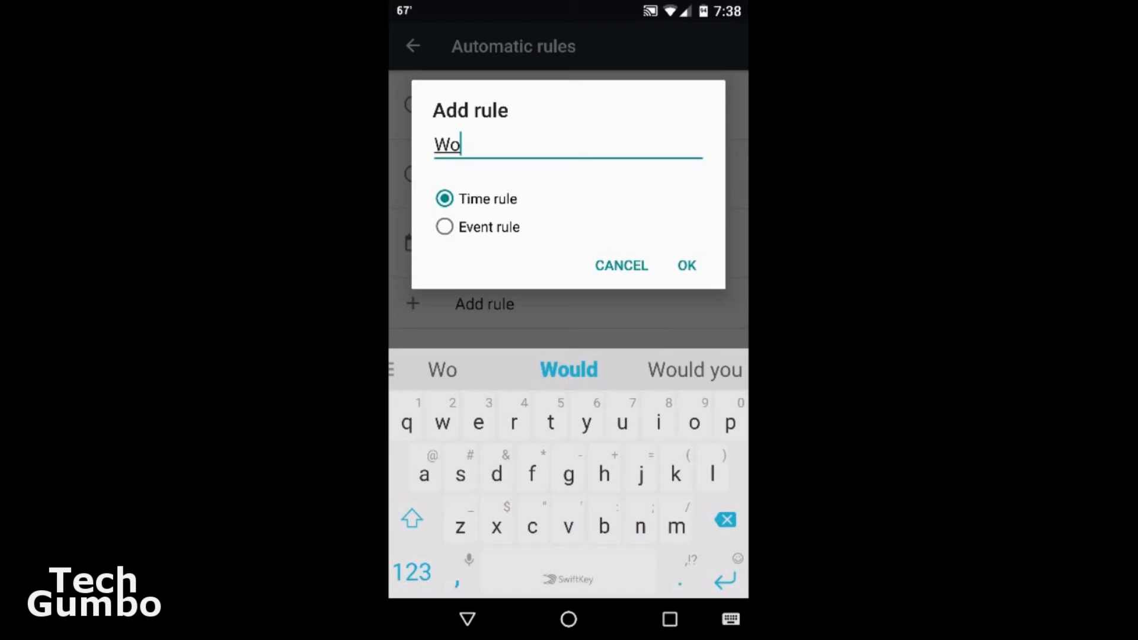
{"action": "type", "text": "rk"}
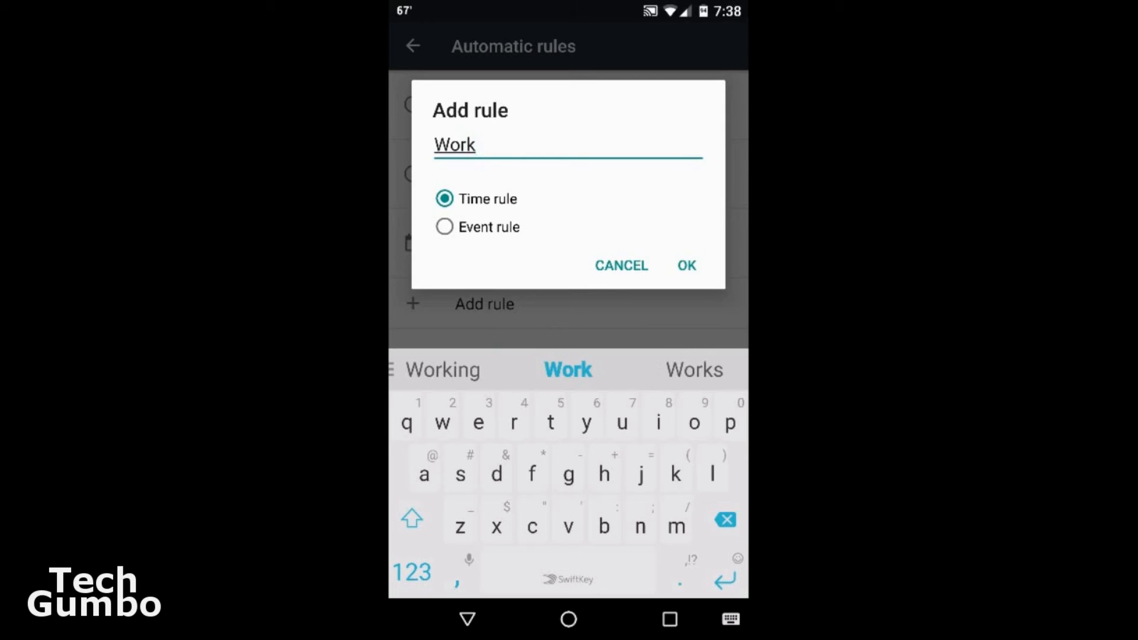
{"action": "left_click", "coordinate": [685, 264]}
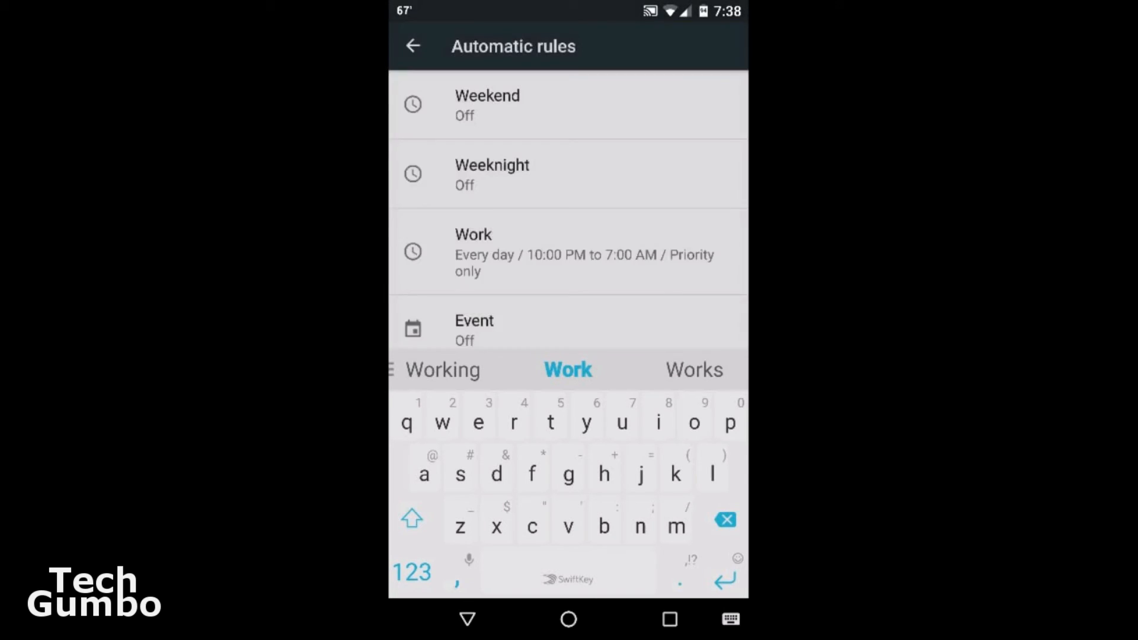
{"action": "left_click", "coordinate": [568, 251]}
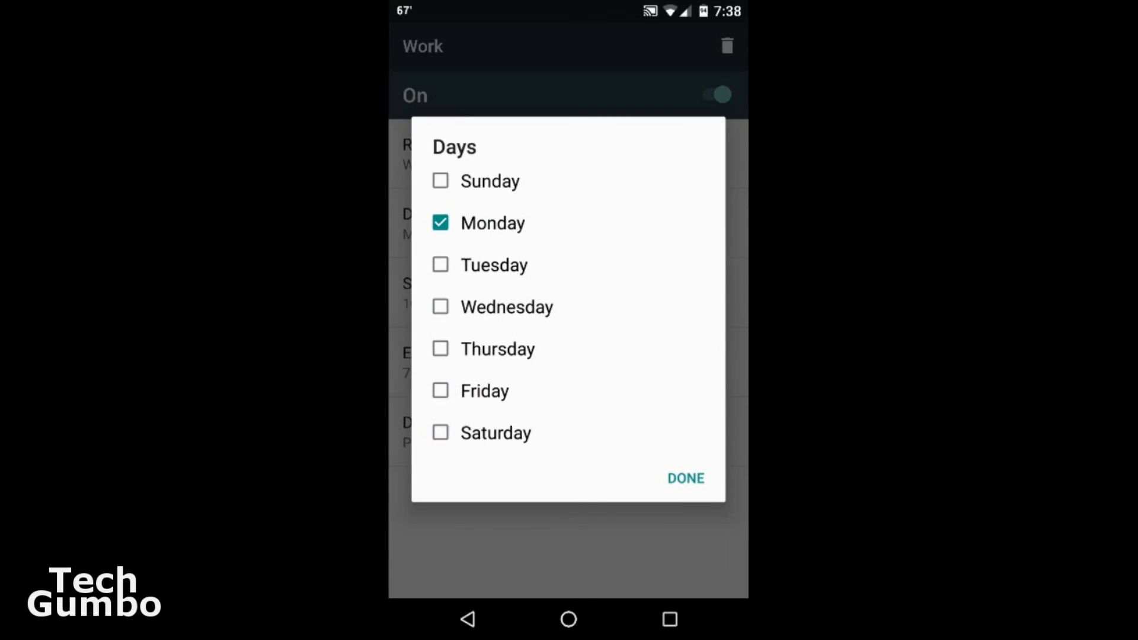
- Restrict the Work rule to Monday and set its start time to 9:00 AM
{"action": "left_click", "coordinate": [684, 478]}
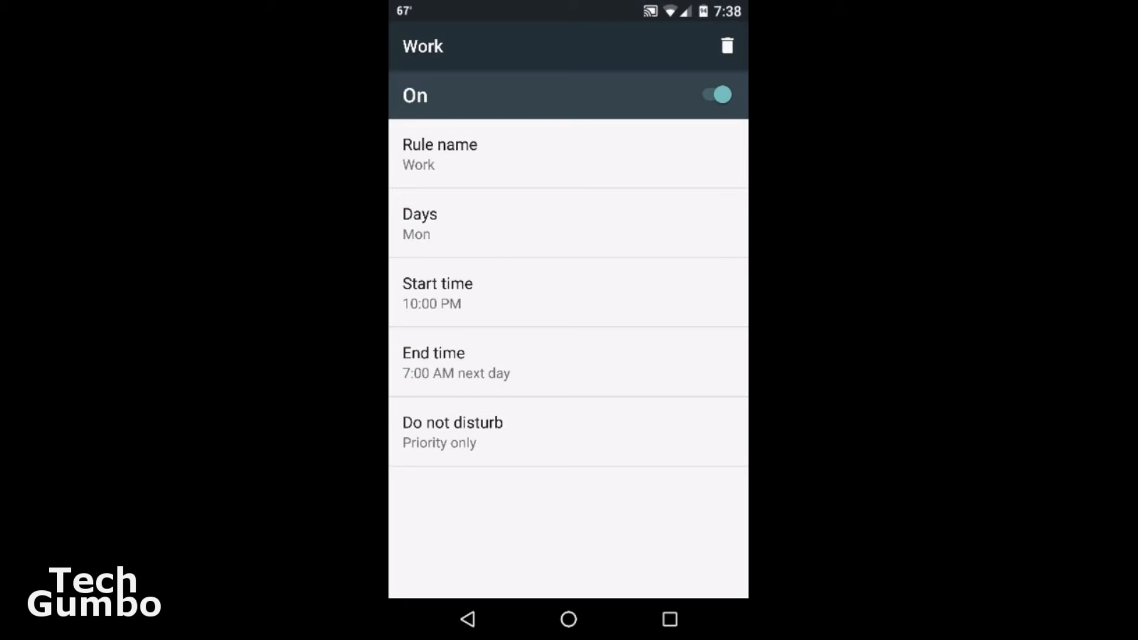
{"action": "left_click", "coordinate": [438, 293]}
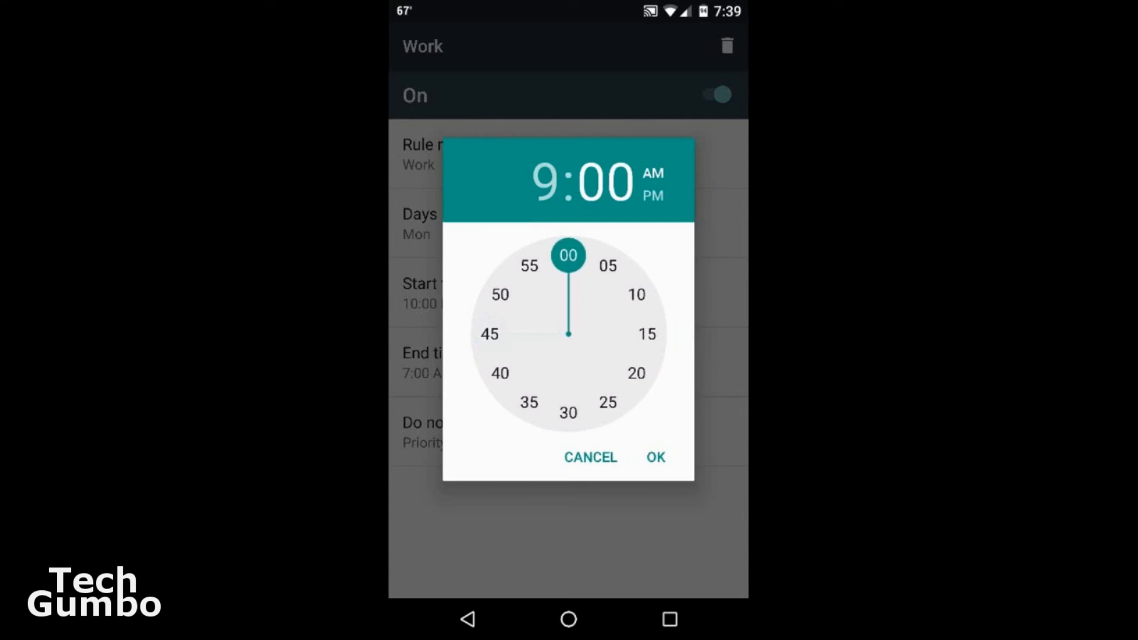
{"action": "left_click", "coordinate": [654, 457]}
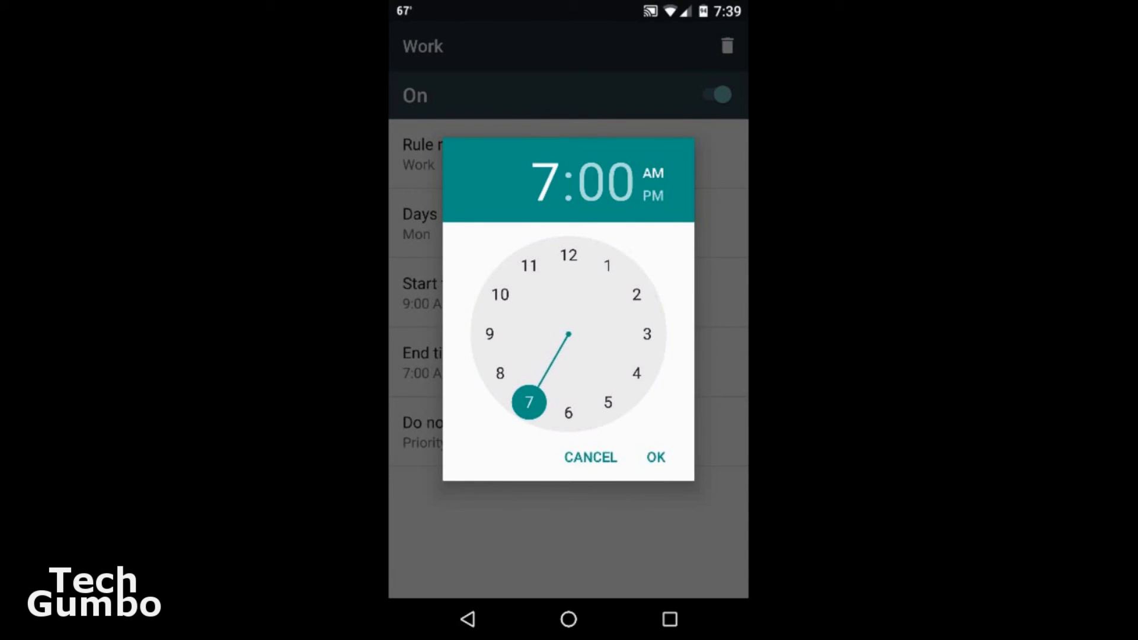
- Set the Work rule's end time to 10:15 AM on the clock picker
{"action": "left_click", "coordinate": [499, 295]}
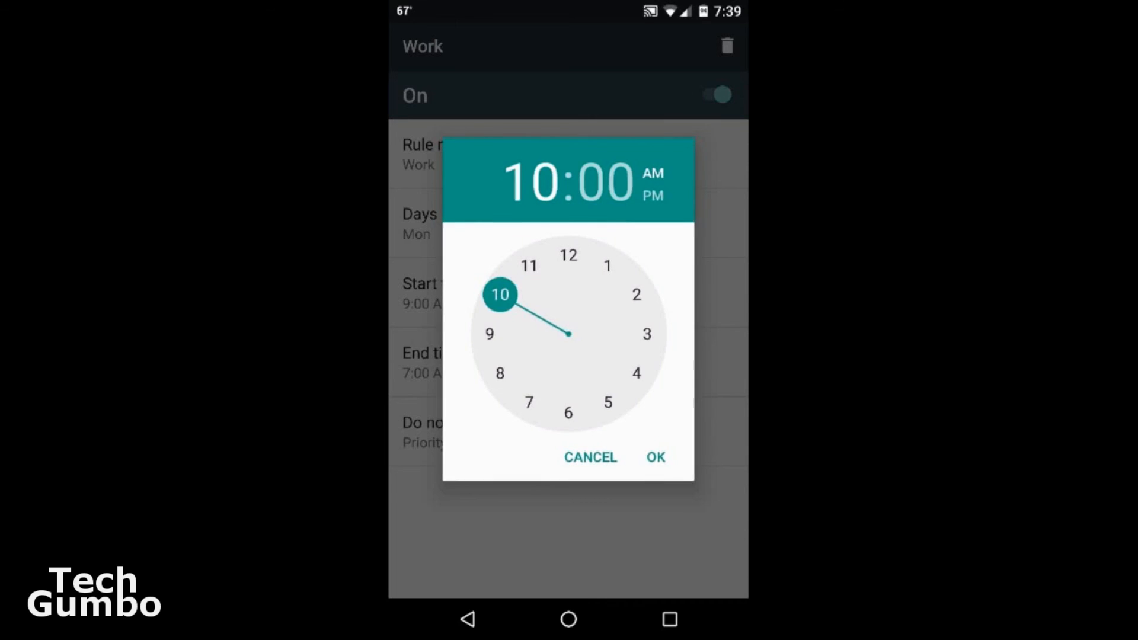
{"action": "left_click", "coordinate": [646, 334]}
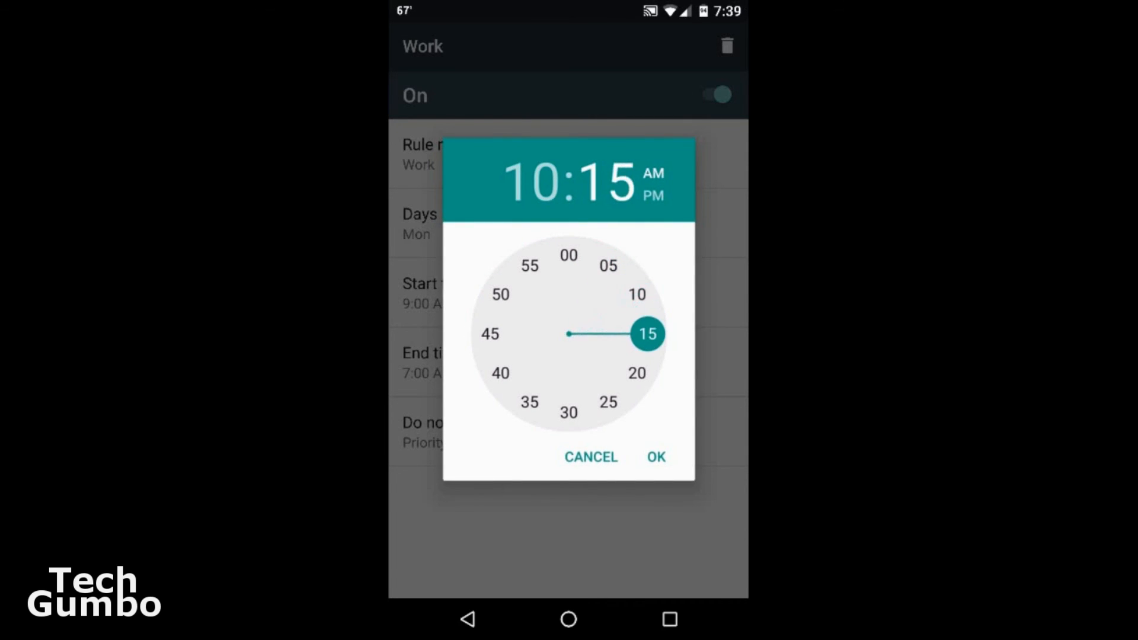
{"action": "left_click", "coordinate": [655, 456]}
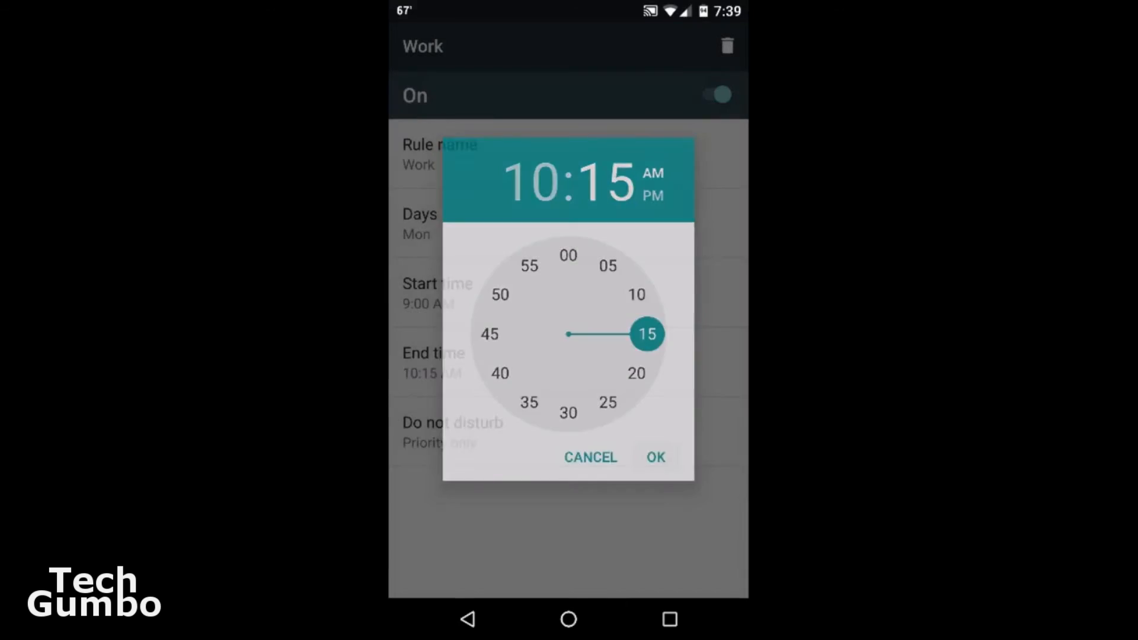
{"action": "left_click", "coordinate": [654, 457]}
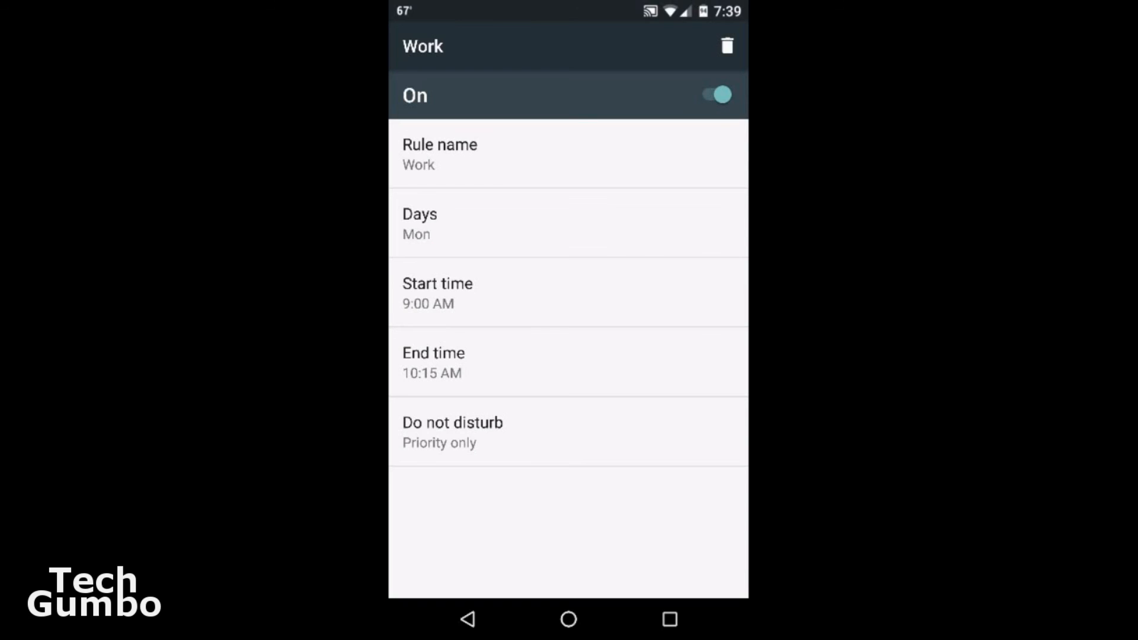
- Toggle the Work rule off and back on, then navigate back to Sound & notification
{"action": "left_click", "coordinate": [714, 95]}
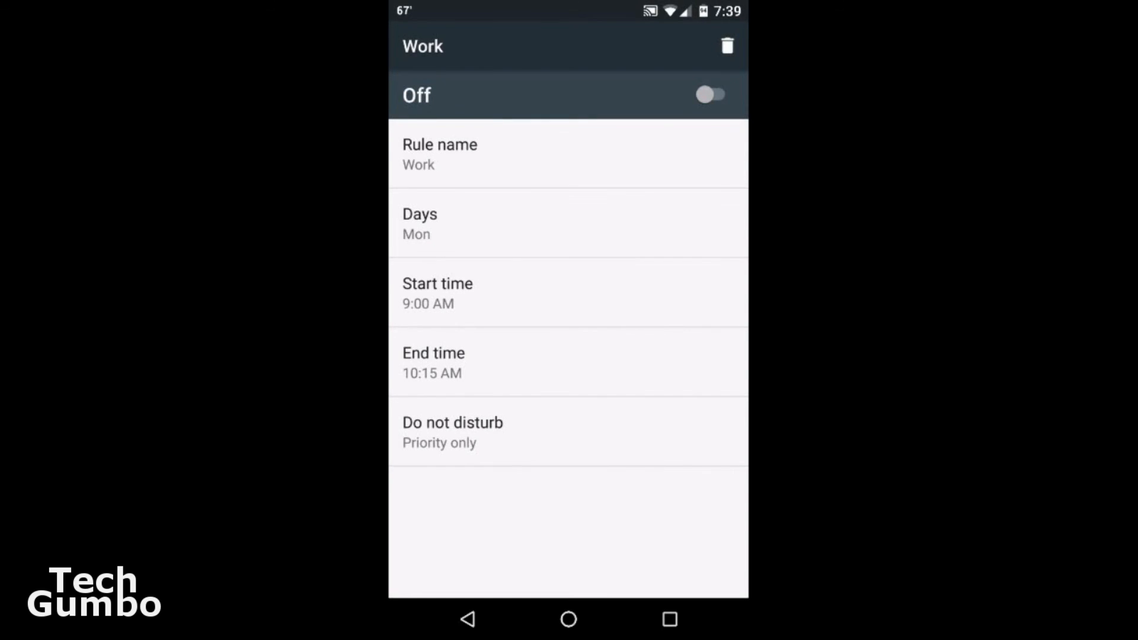
{"action": "left_click", "coordinate": [712, 95]}
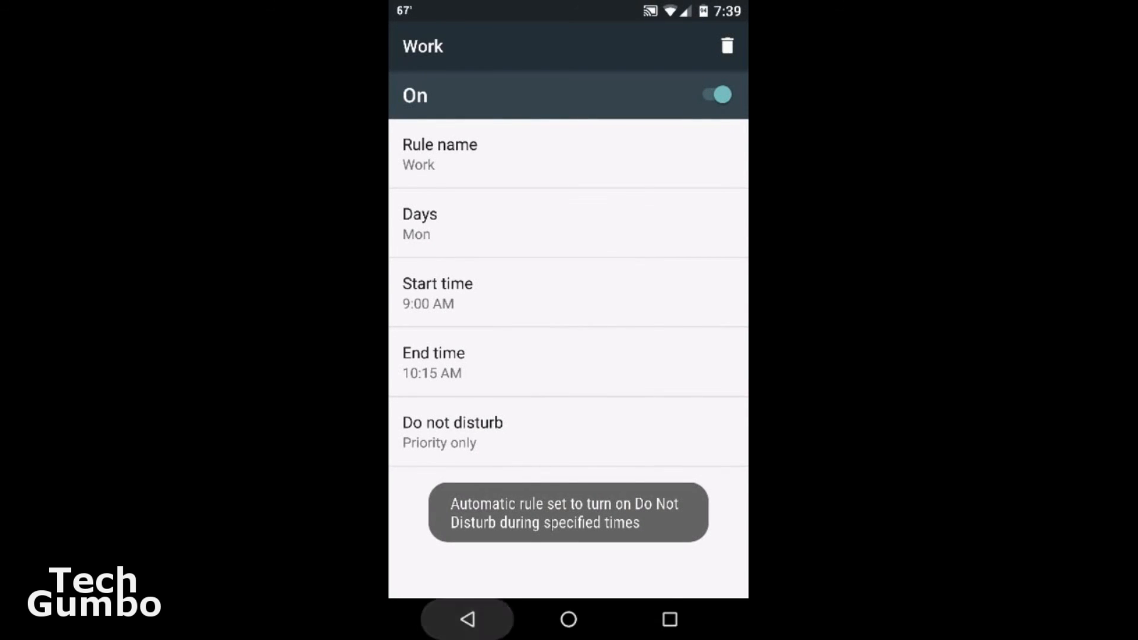
{"action": "left_click", "coordinate": [412, 47]}
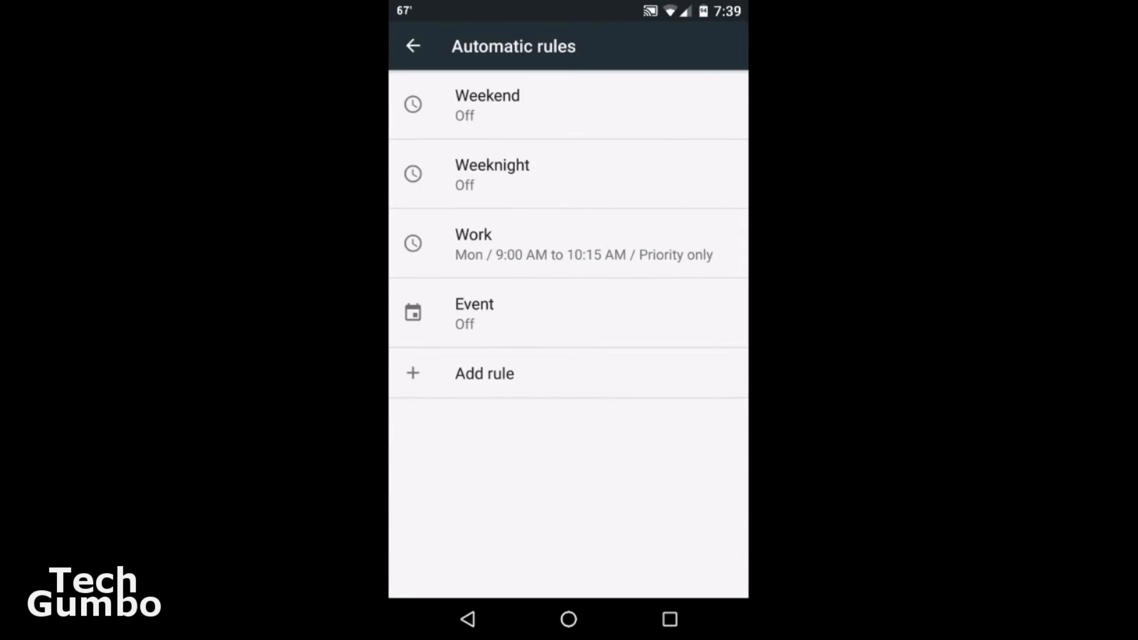
{"action": "left_click", "coordinate": [413, 46]}
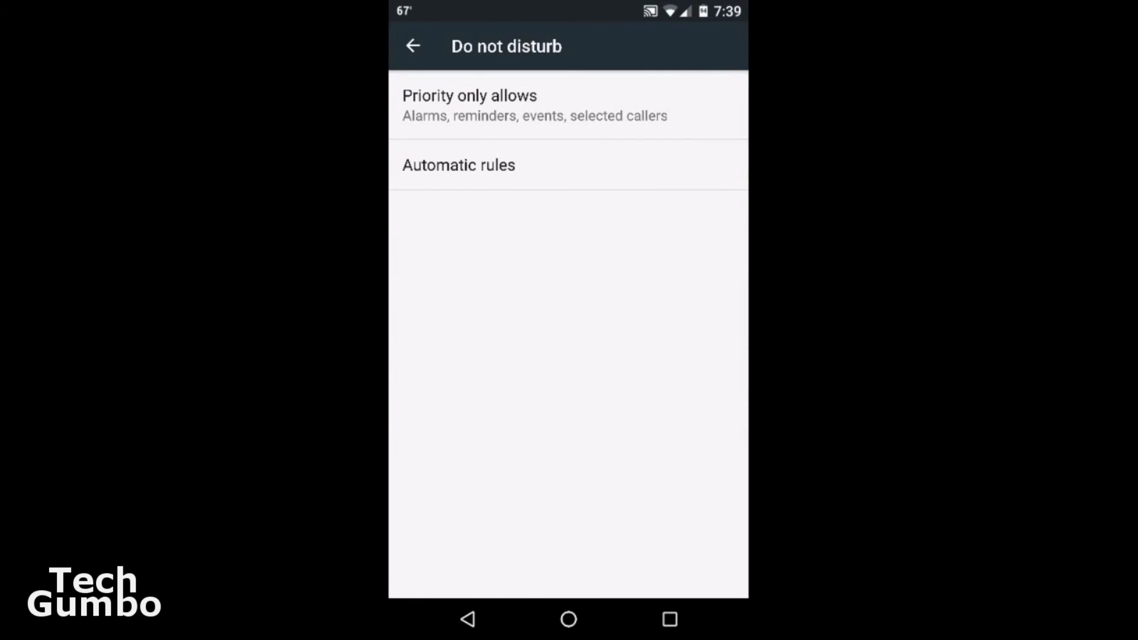
{"action": "left_click", "coordinate": [412, 46]}
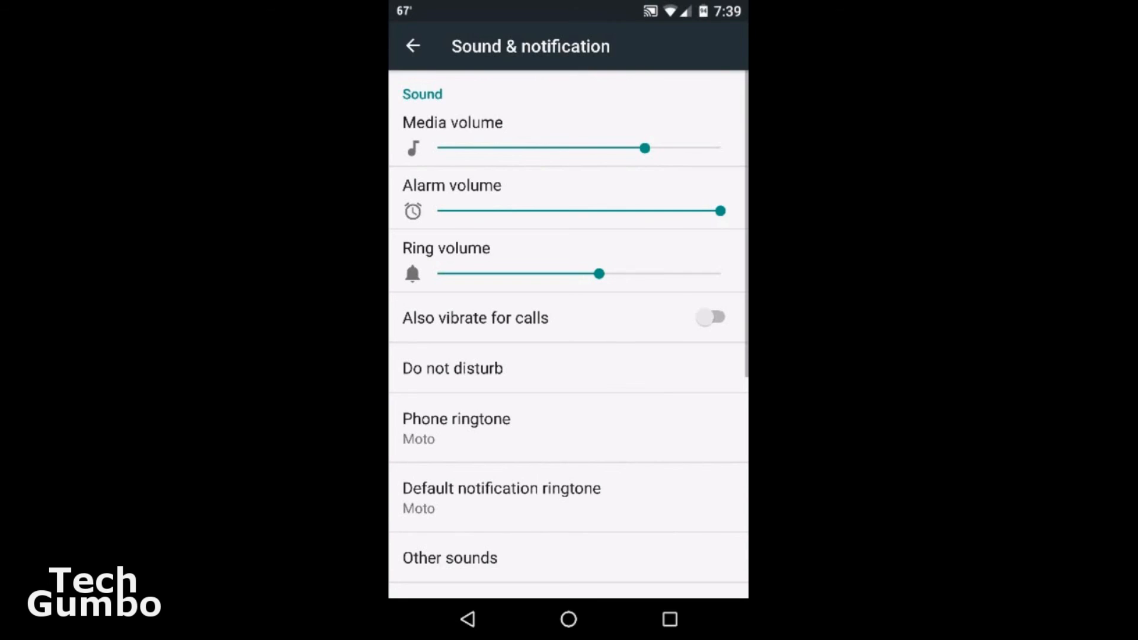